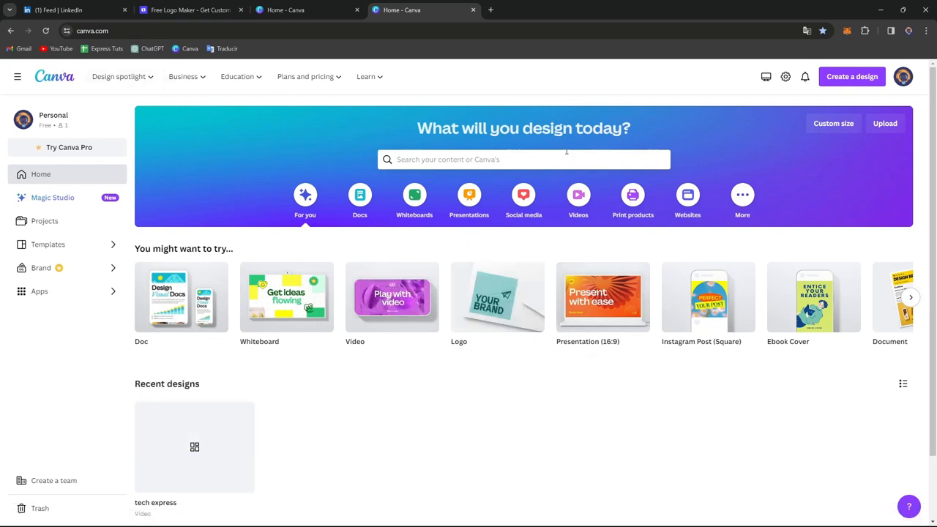
Search 'instagram reels' and open the Instagram Reel template gallery.
text(instagram reels)
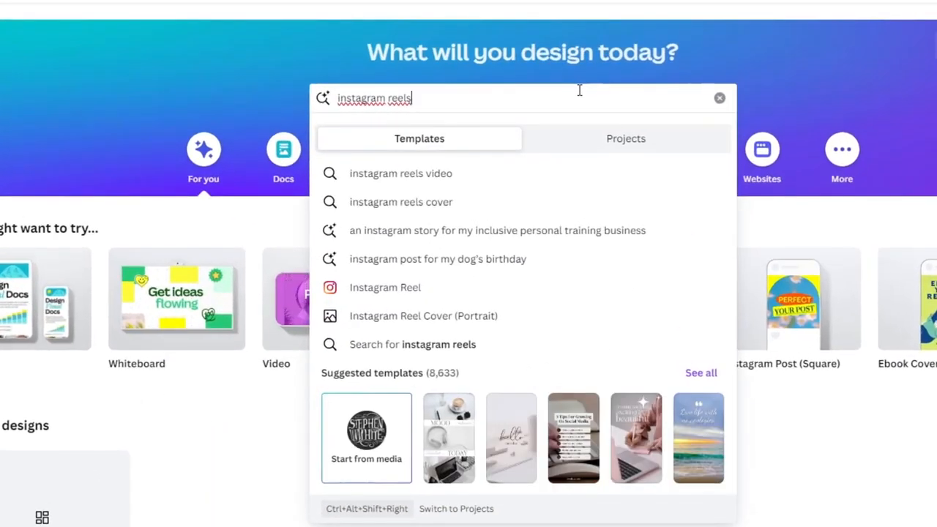
mouse_move(570, 258)
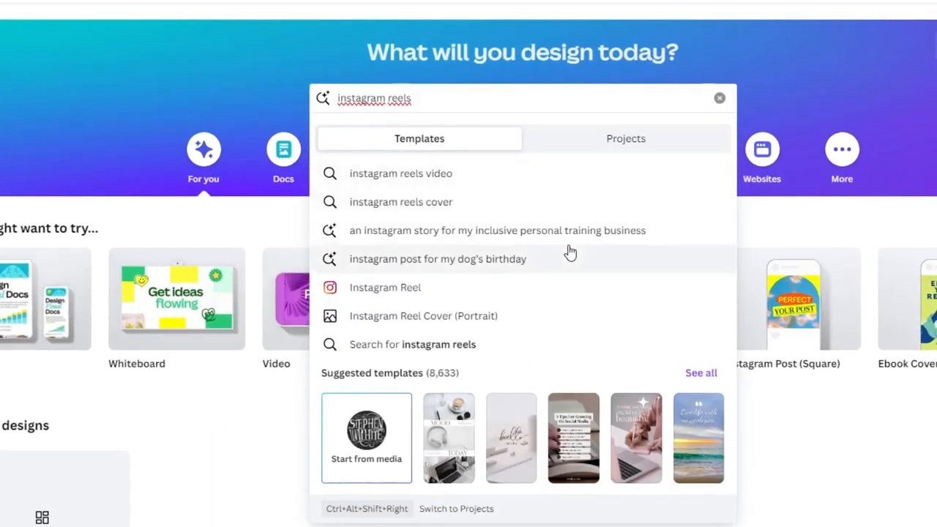
click(385, 287)
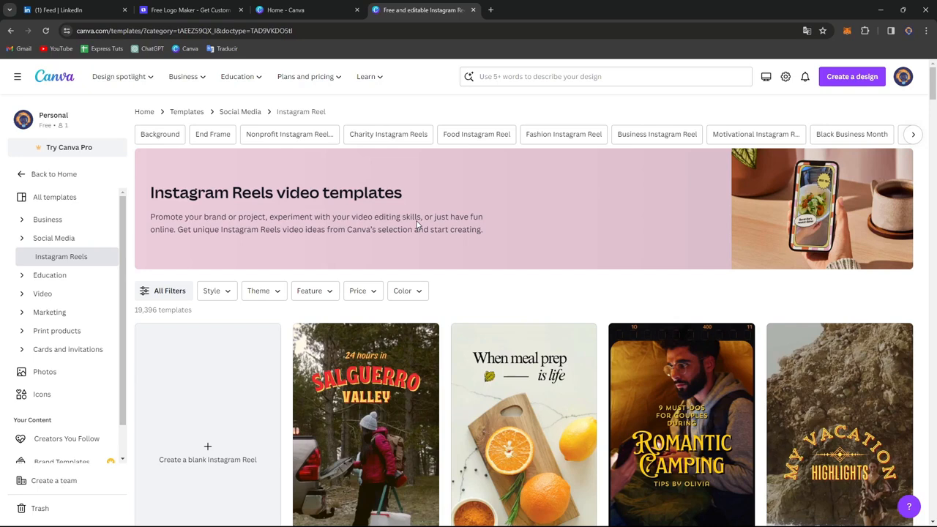
Preview the romantic camping travel tips template, then dismiss it as a Pro template.
scroll(down, 3)
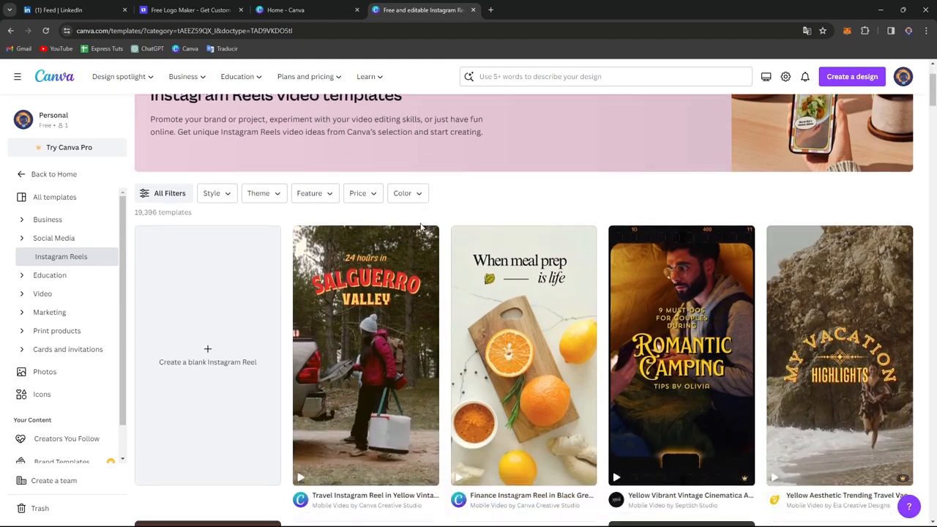
click(681, 355)
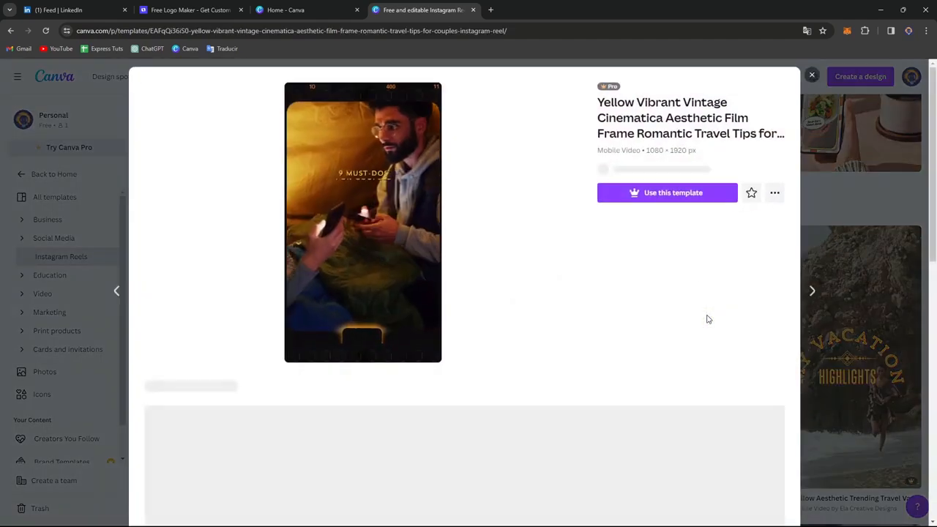
click(811, 74)
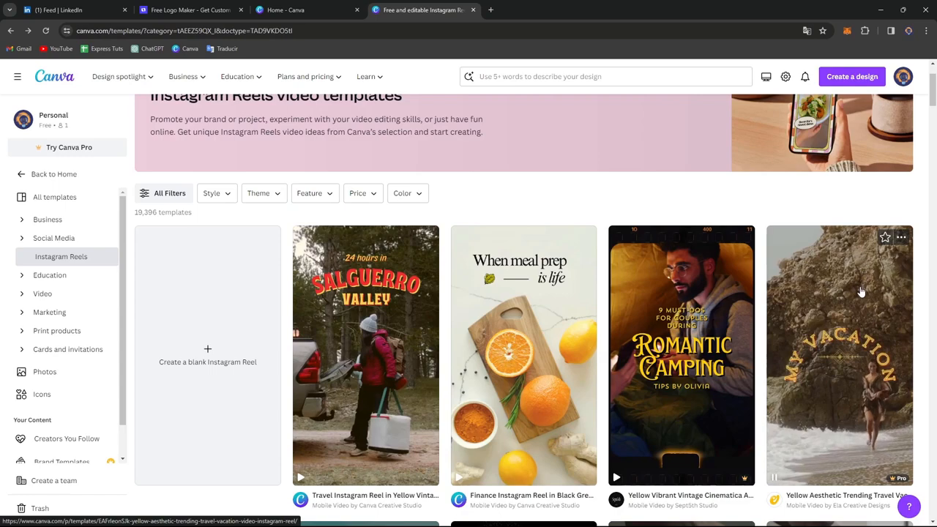
Filter to Free templates and customize the Travel Instagram Reel in Yellow Vintage Cinematica.
click(361, 192)
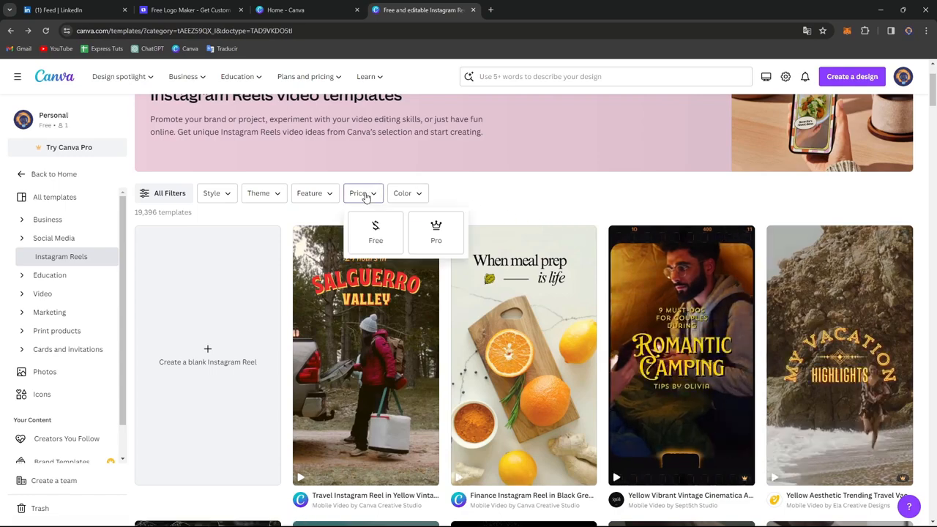
click(376, 232)
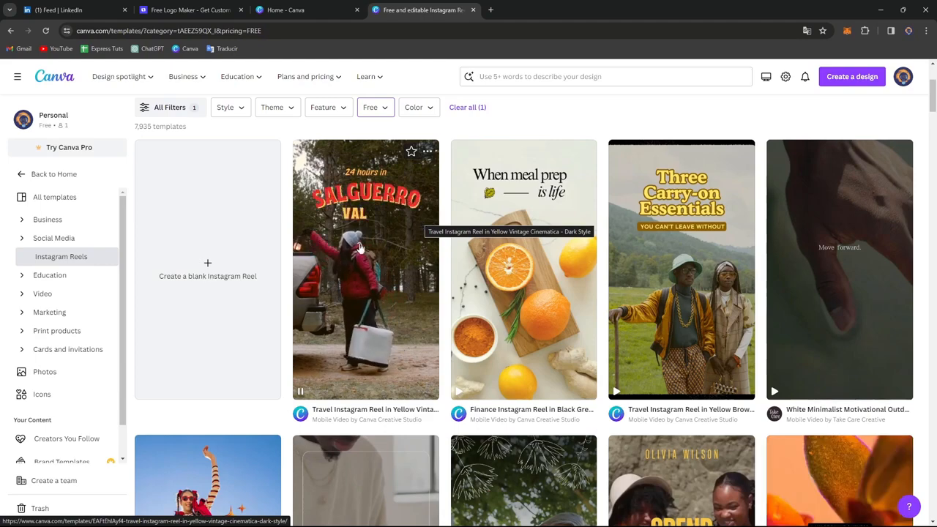
click(365, 269)
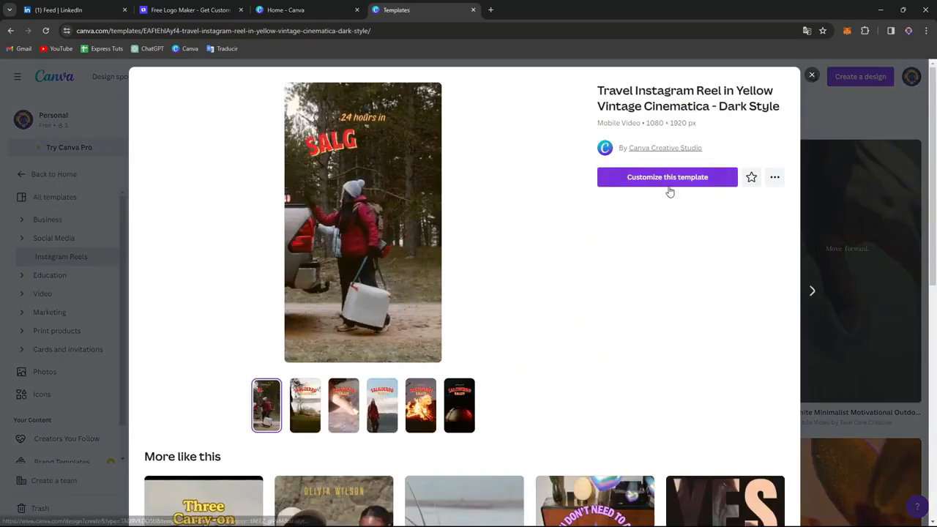
click(667, 176)
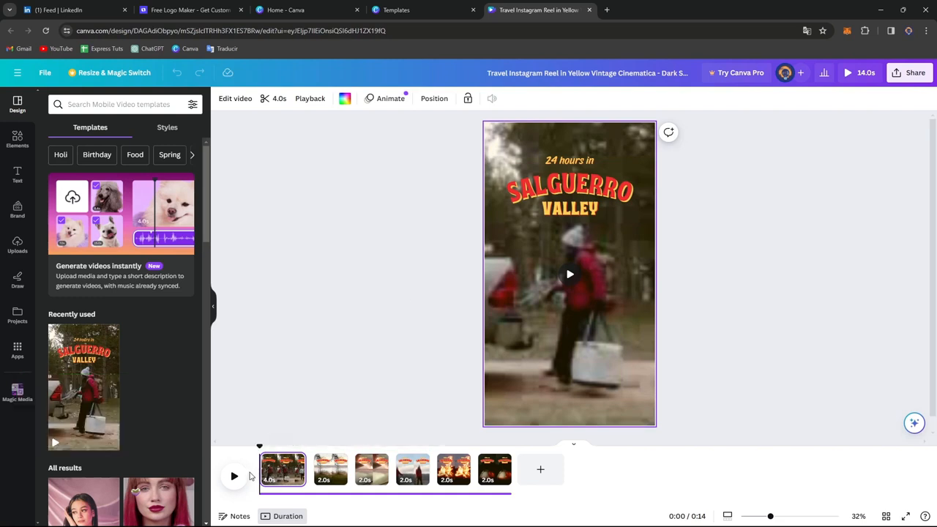
mouse_move(292, 476)
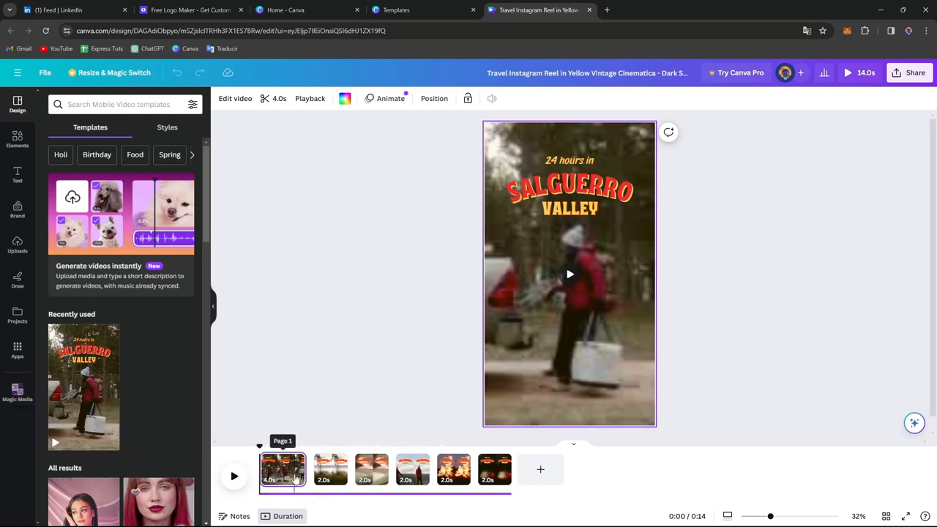
Swap scene 1's footage for a 2-second aerial green-valley waterfall clip.
click(234, 477)
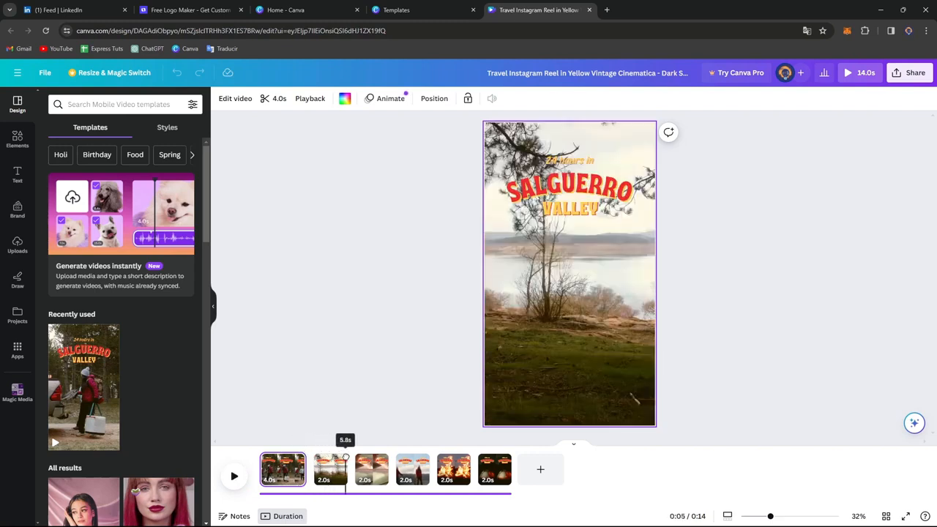
click(412, 469)
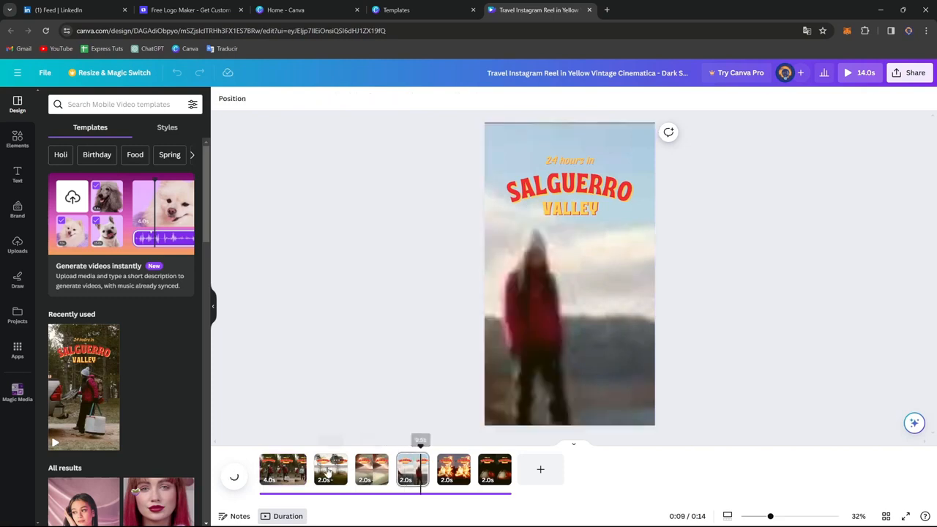
click(282, 469)
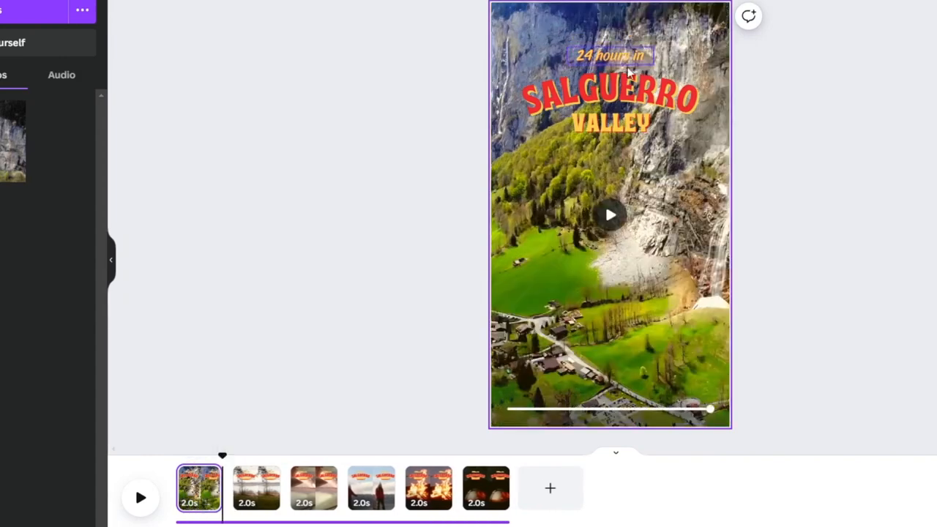
Retitle SALGUERRO VALLEY to MOUNTAINS AT NOON and verify the title on each scene.
click(610, 96)
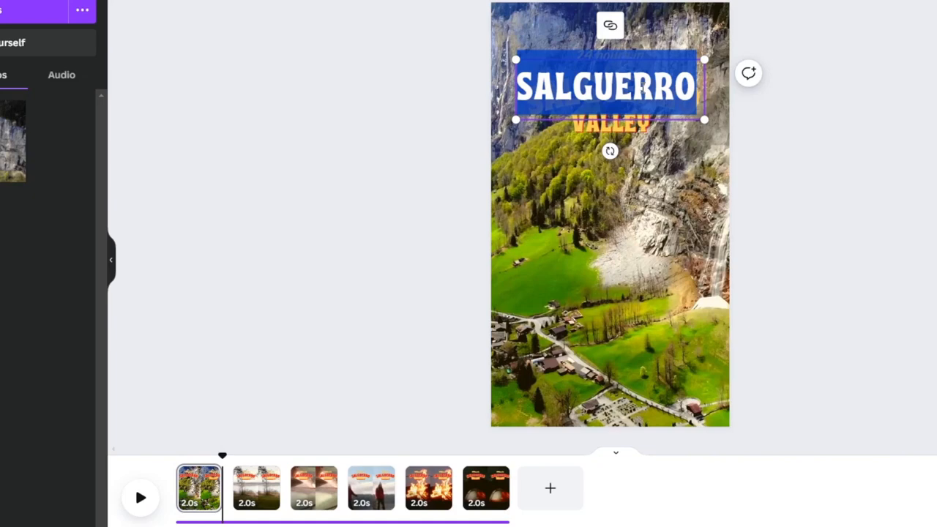
text(MOUNTAINS)
click(611, 124)
text(AT NOON)
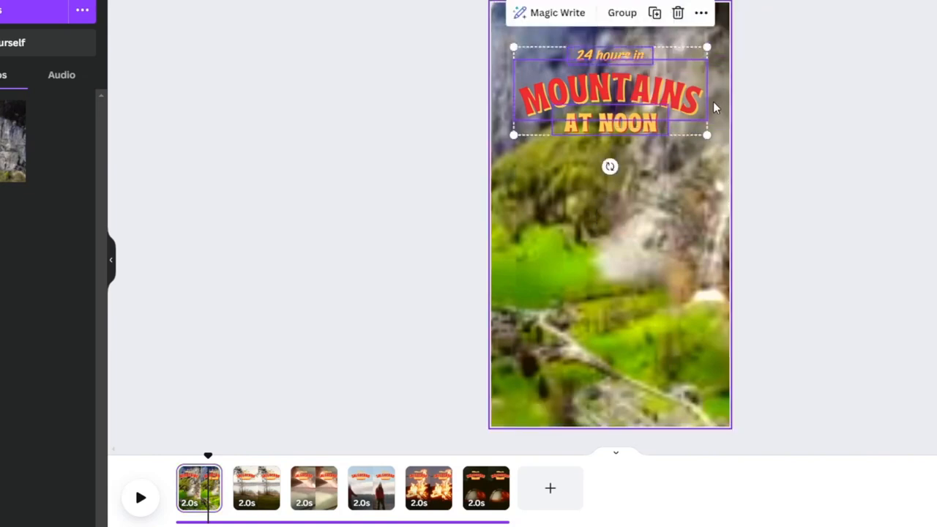
click(257, 488)
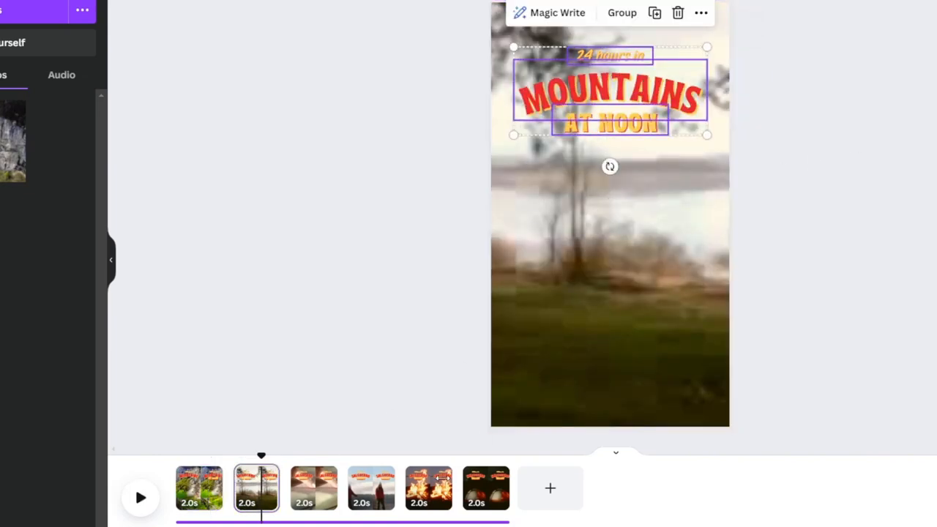
click(314, 488)
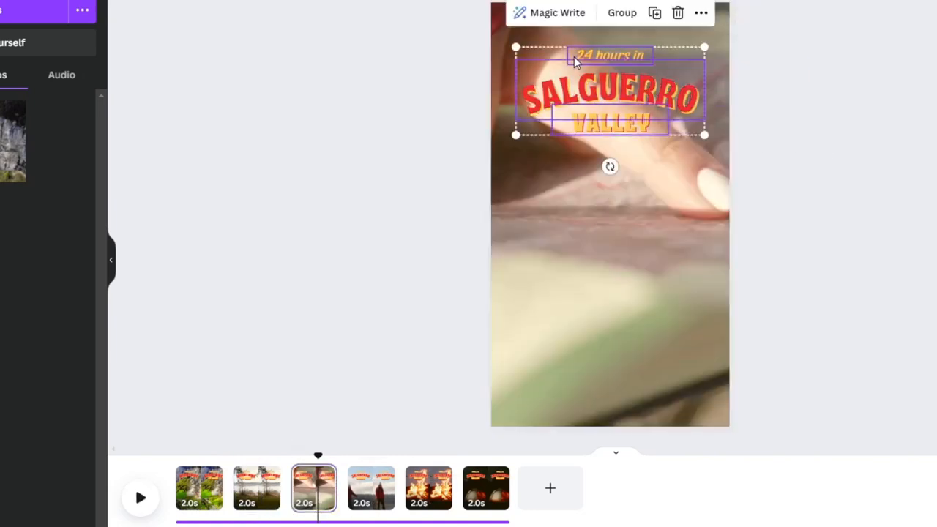
click(371, 489)
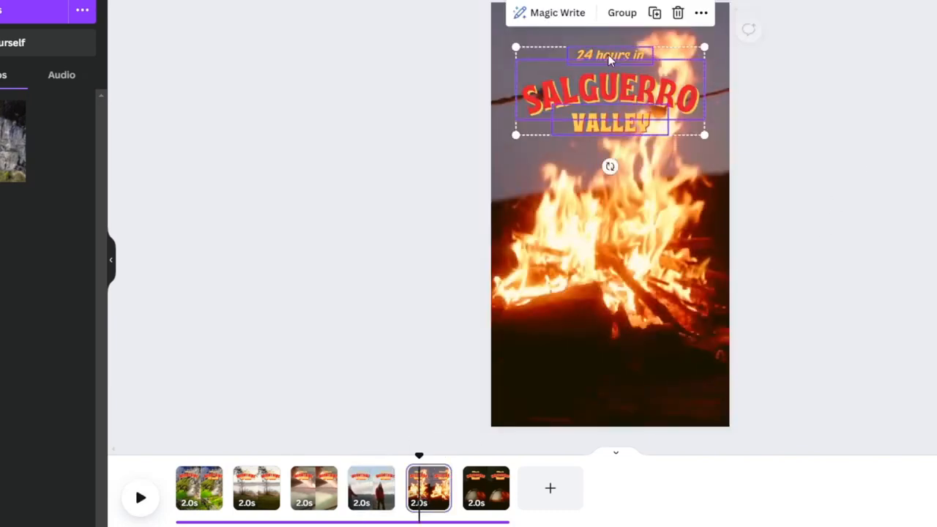
click(486, 488)
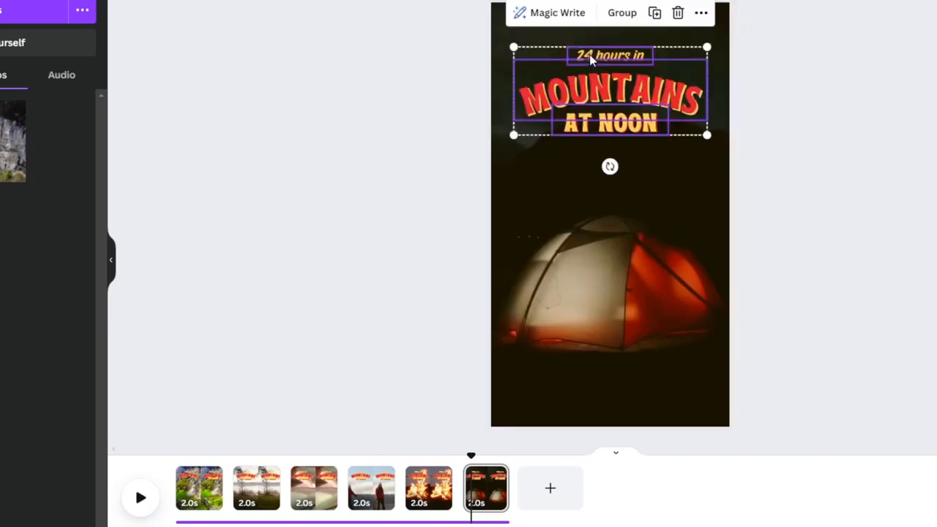
click(762, 168)
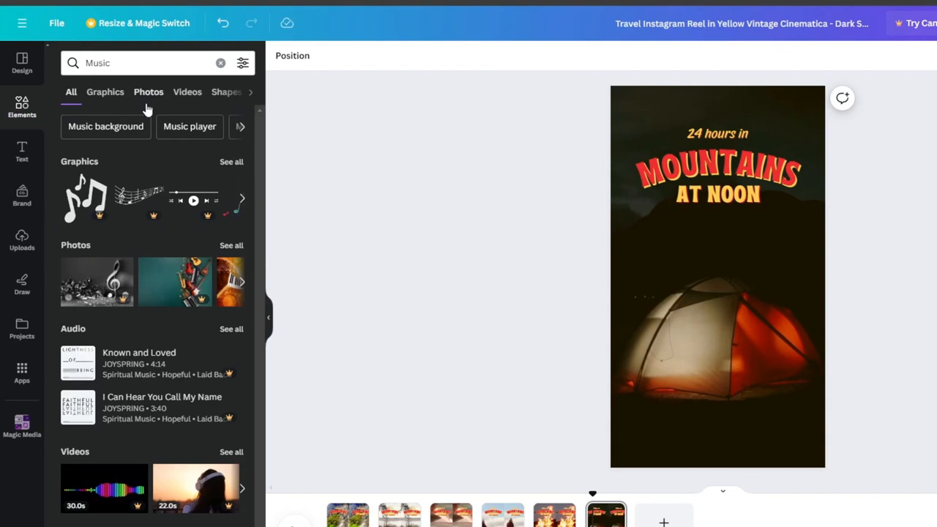
Search elements for 'sound', reveal more suggestions, and switch to the third page's map clip.
click(240, 126)
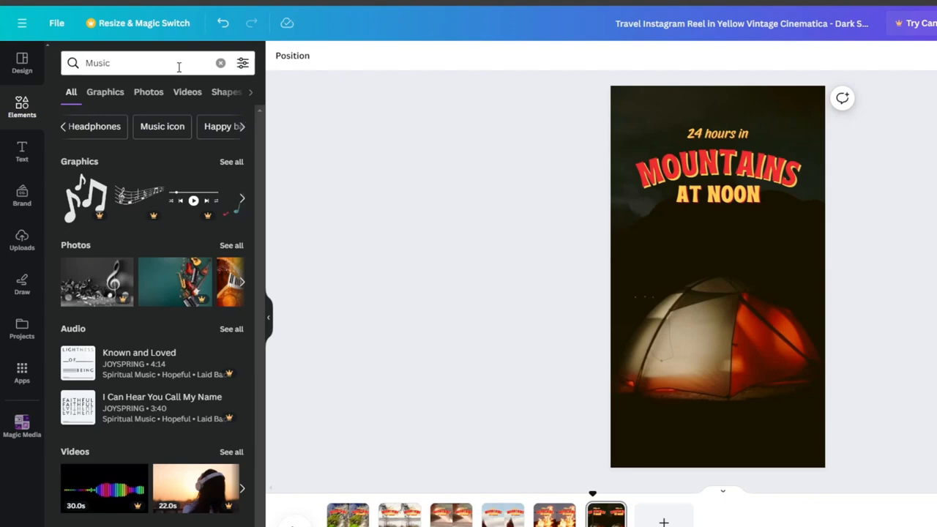
text(sound)
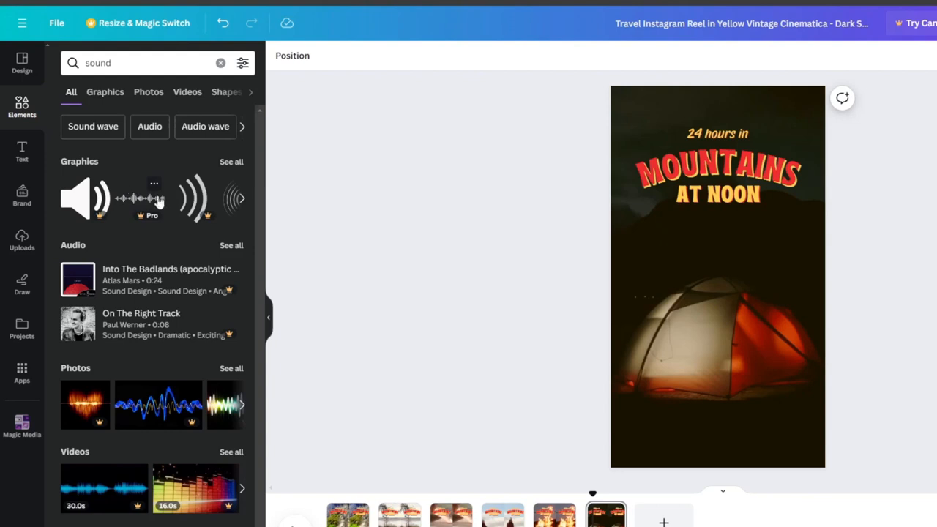
mouse_move(162, 198)
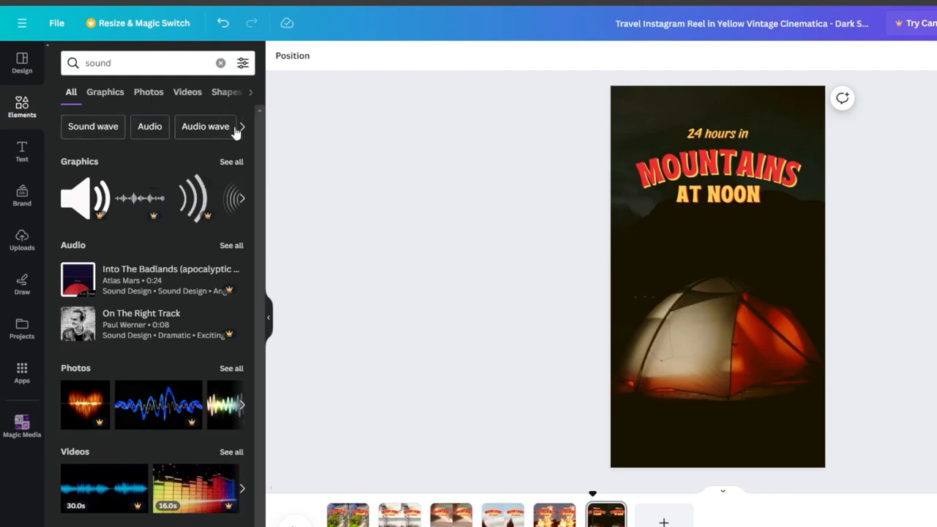
click(240, 126)
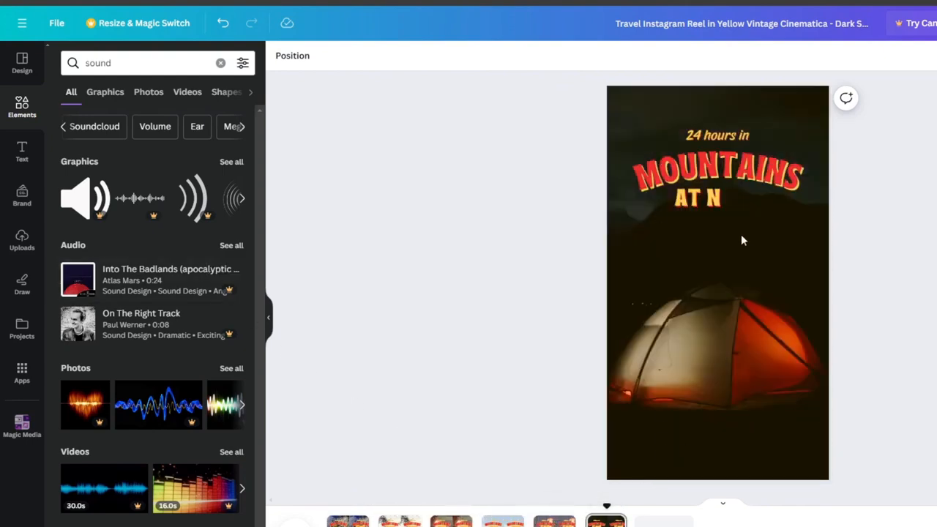
click(504, 520)
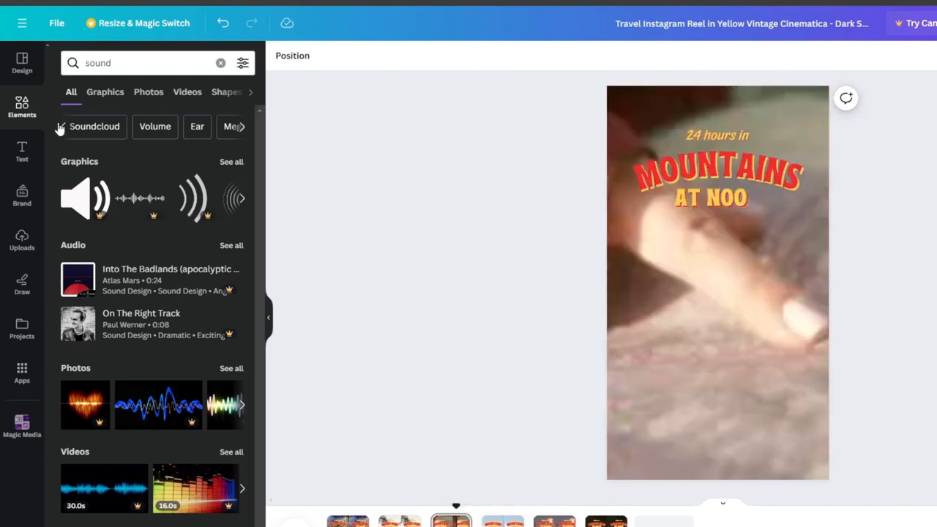
Add the blue snow-capped 'mountains' graphic beneath the title and open its Animate options.
click(220, 63)
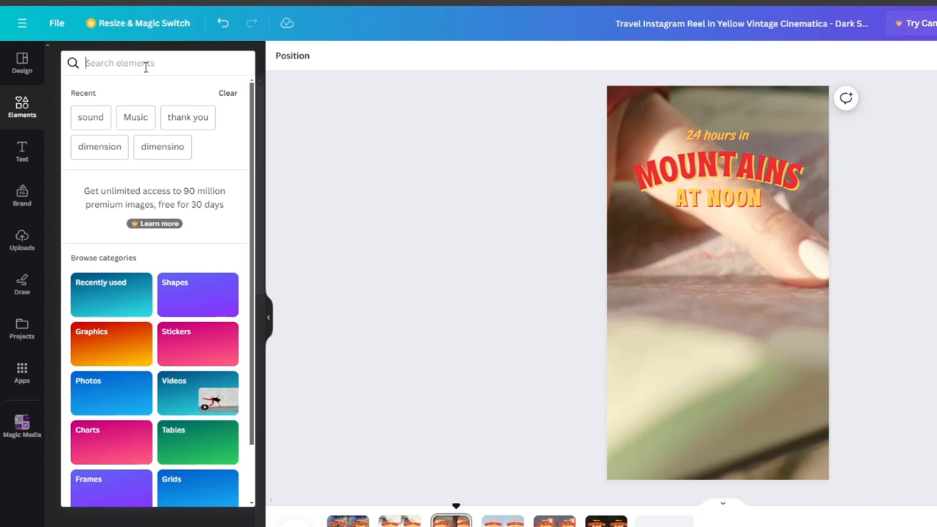
text(mountains)
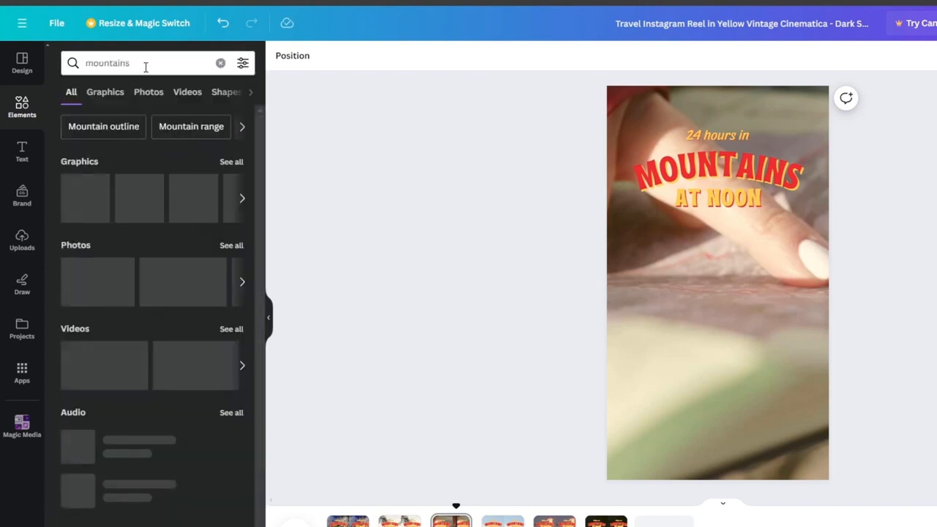
click(104, 91)
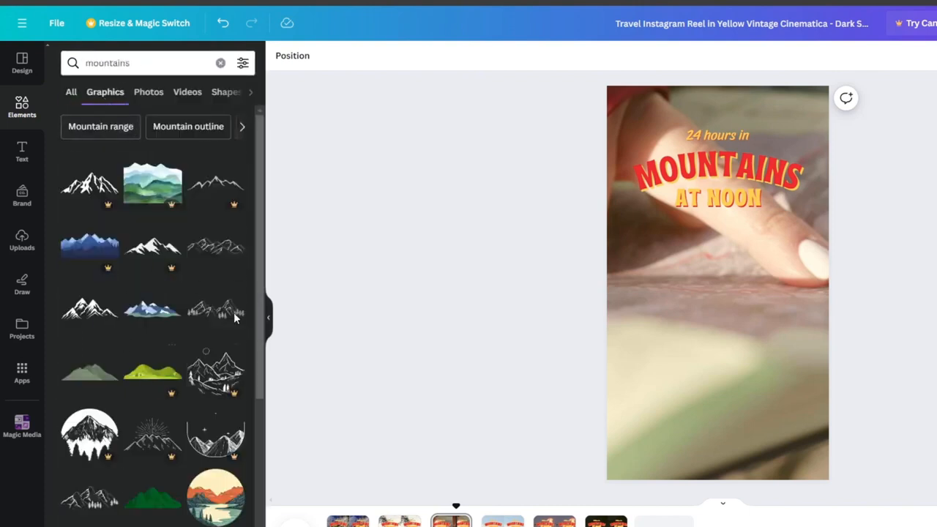
click(718, 172)
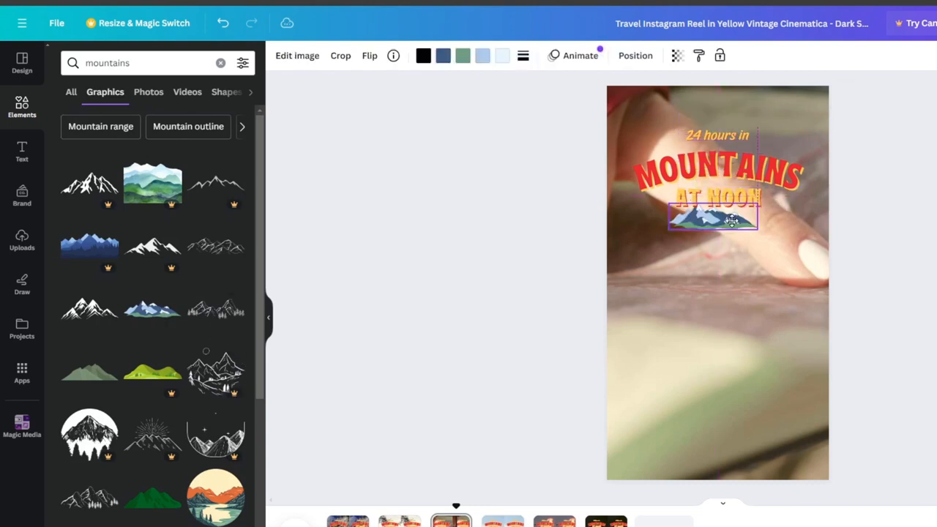
click(580, 55)
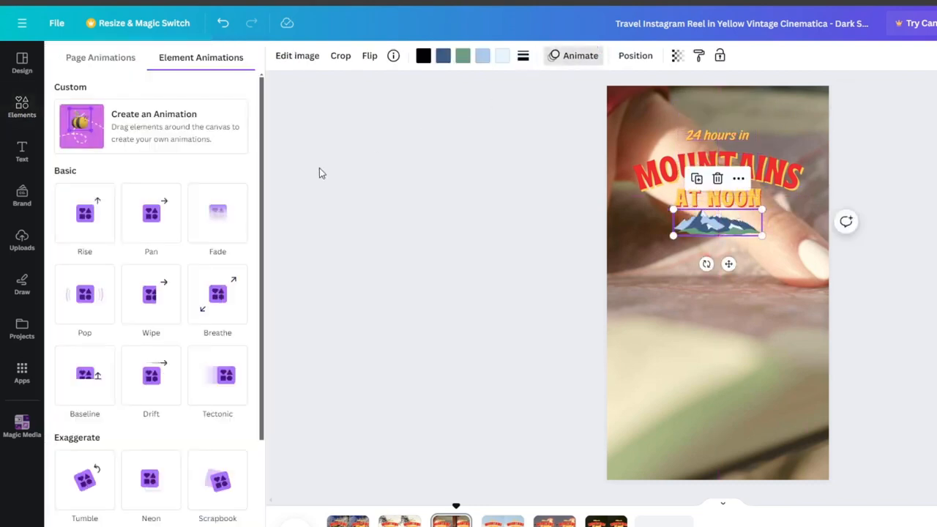
click(151, 294)
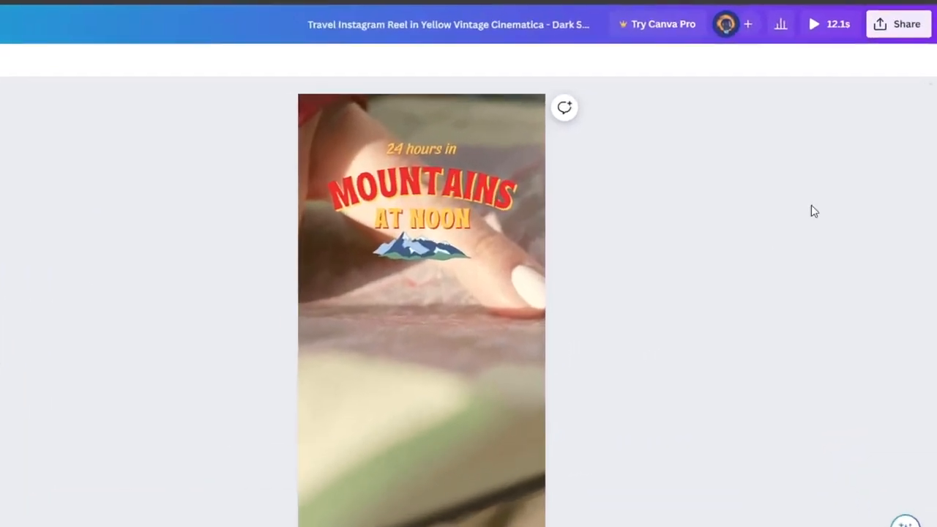
Explore Instagram's 'Immediately post from the mobile app' option, then return to Share this design.
click(898, 24)
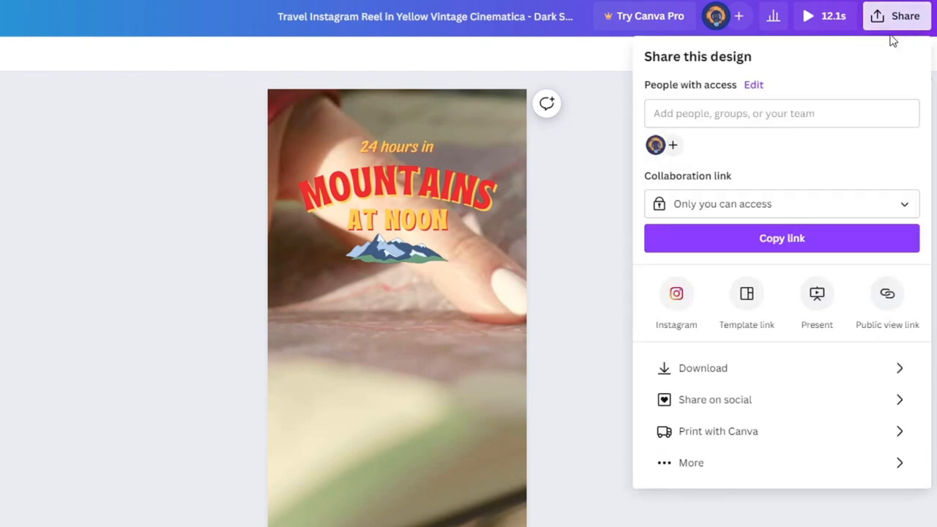
click(675, 300)
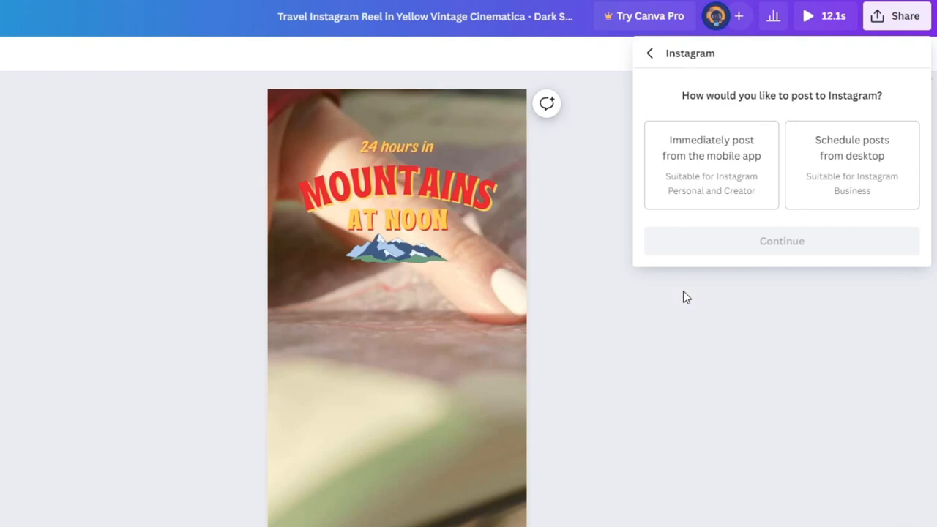
mouse_move(716, 189)
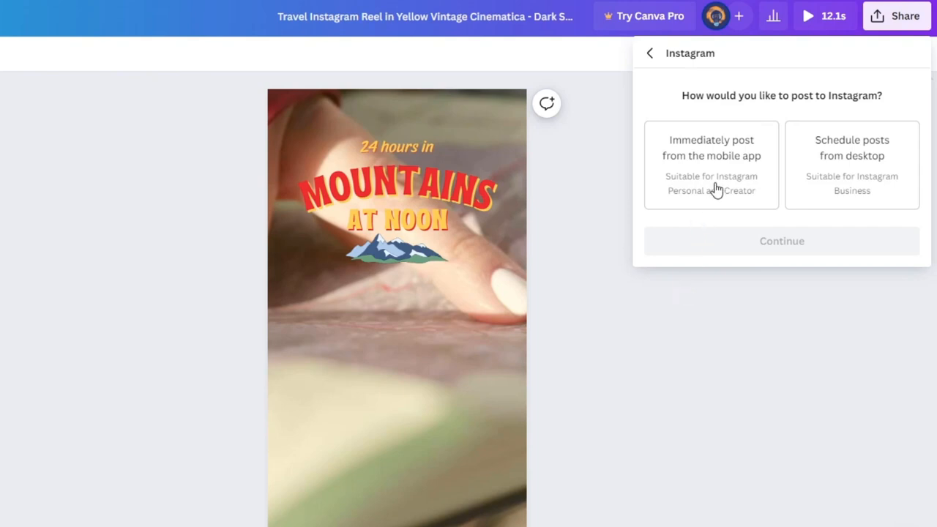
mouse_move(857, 177)
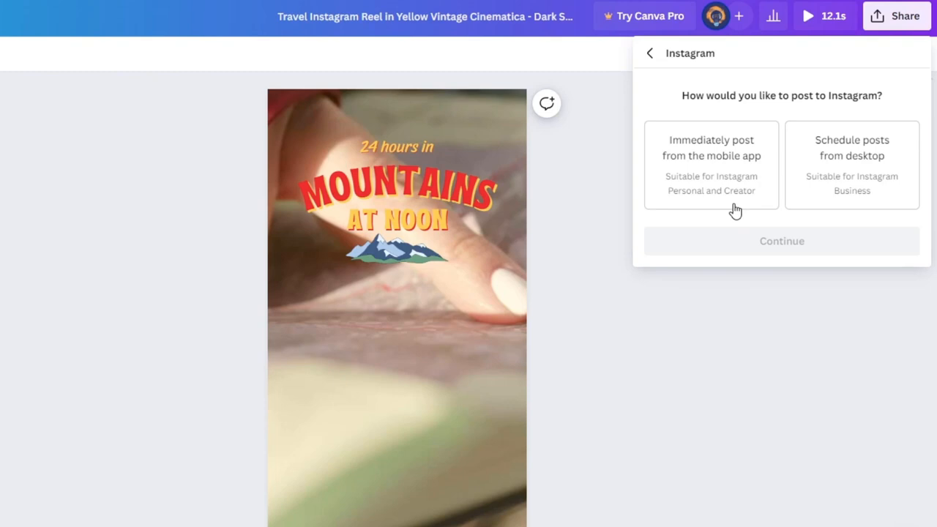
click(396, 146)
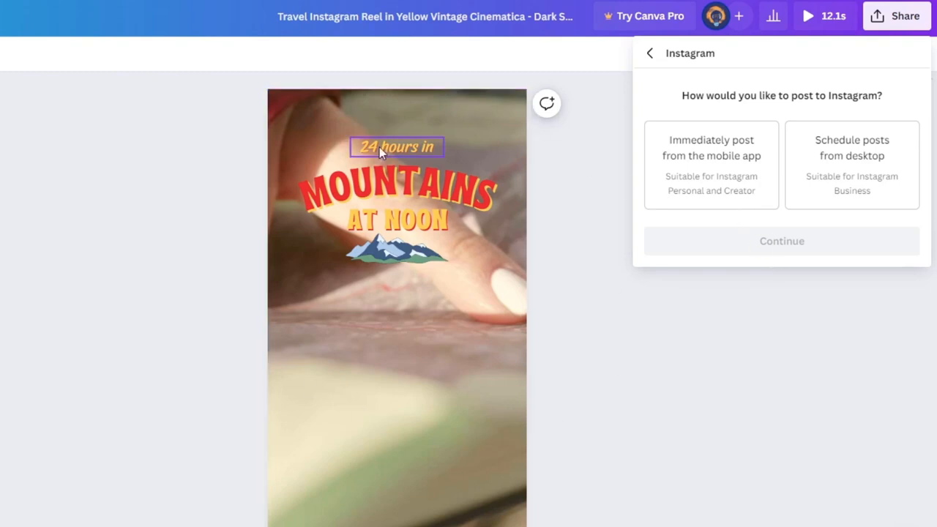
click(711, 164)
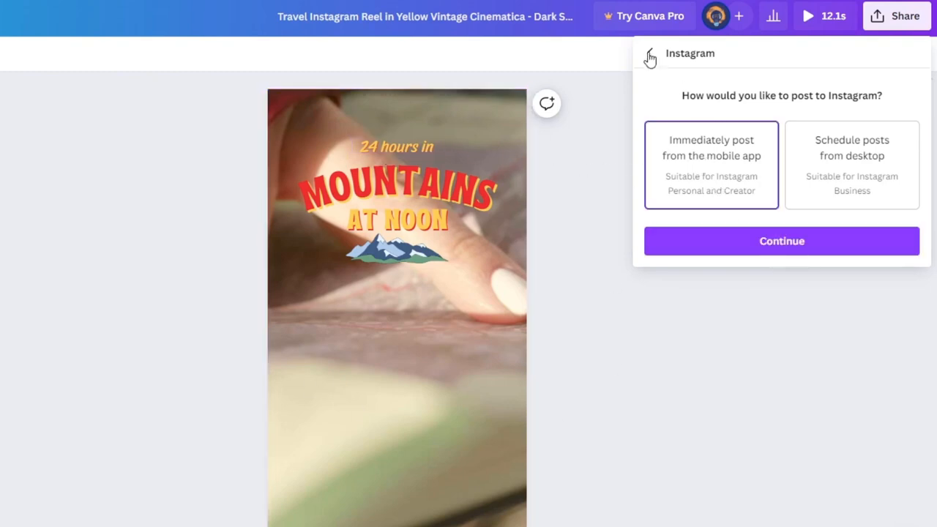
click(649, 58)
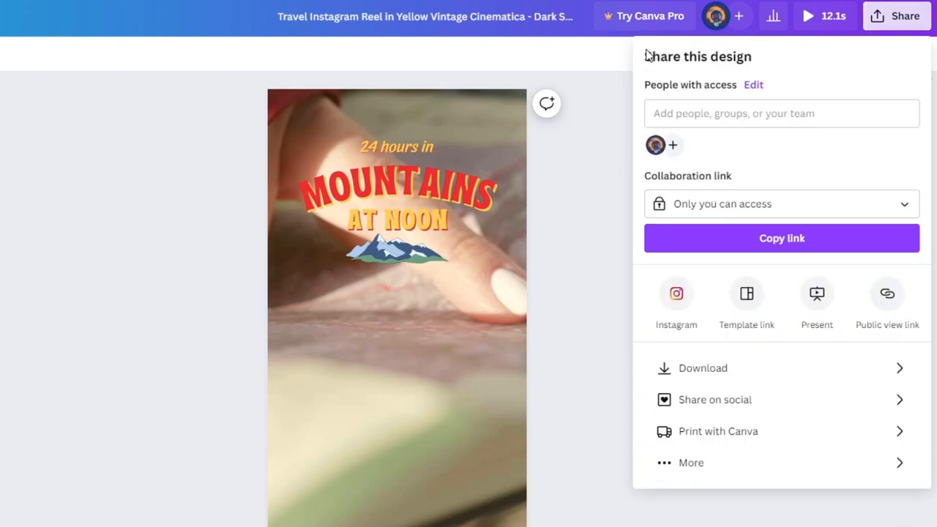
mouse_move(784, 324)
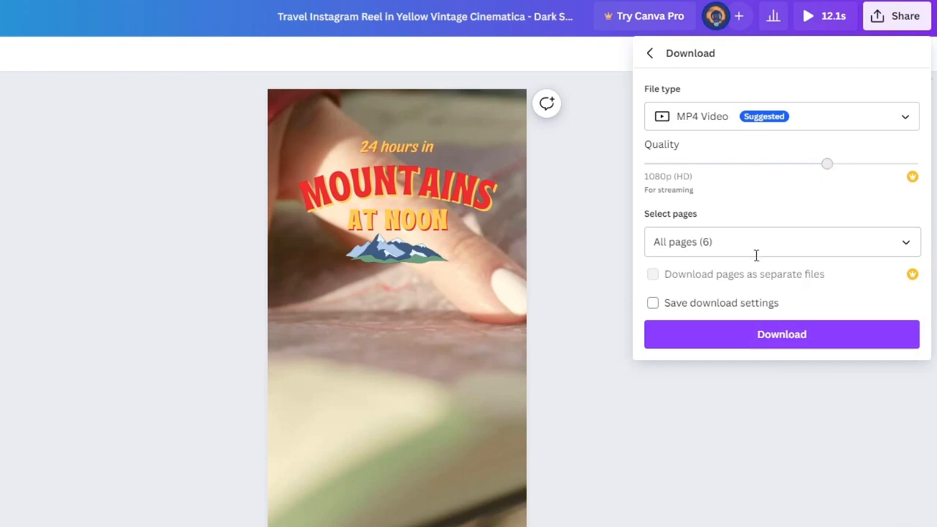
mouse_move(730, 145)
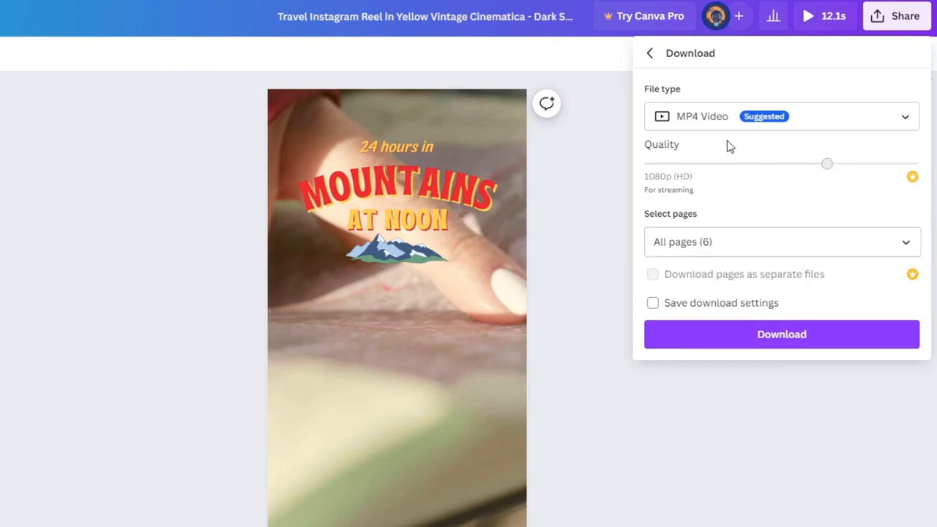
Download all 6 pages as a 1080p MP4 video.
click(781, 116)
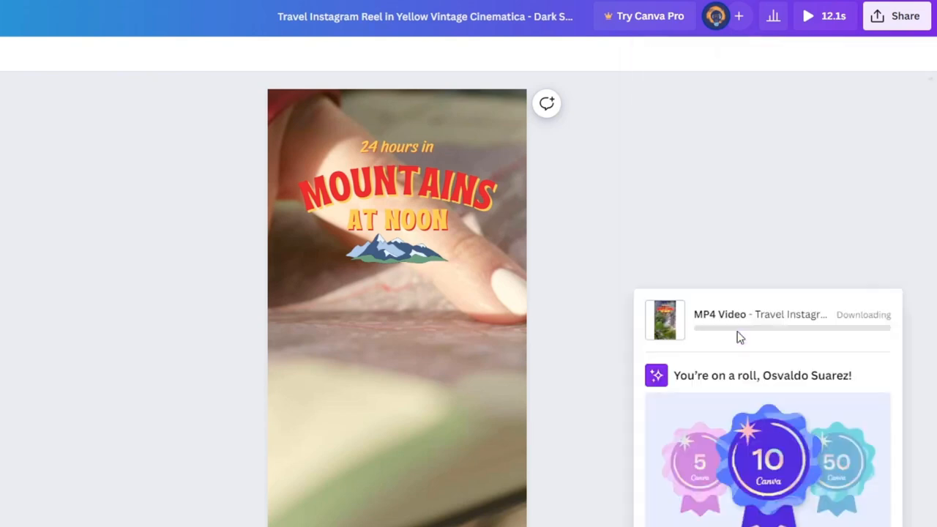
mouse_move(665, 320)
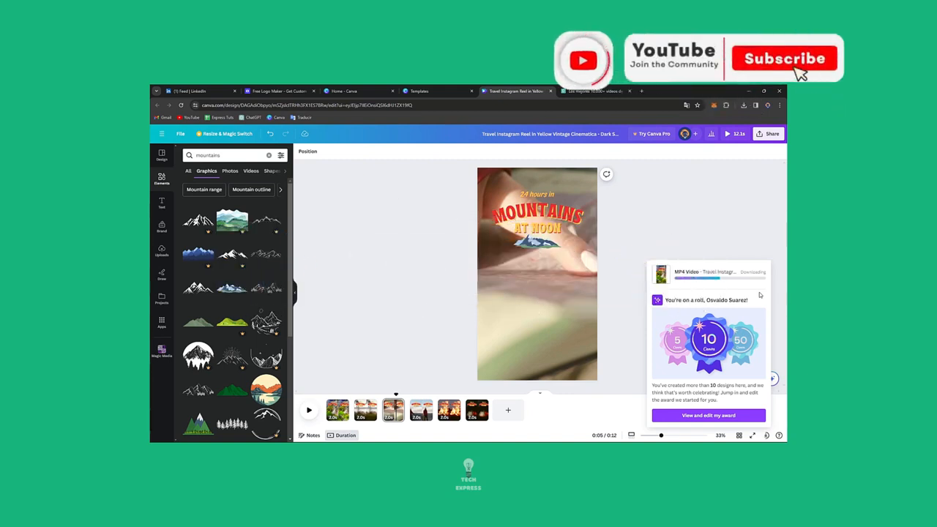
click(785, 58)
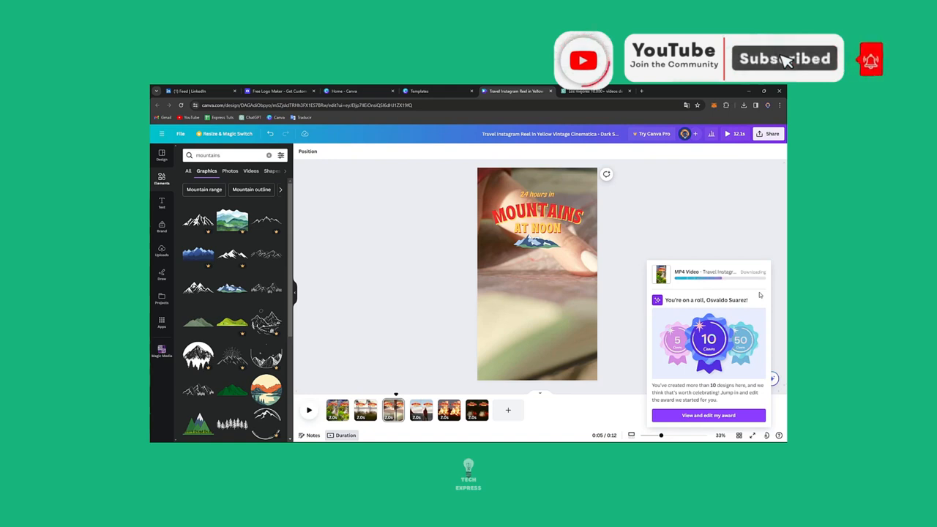